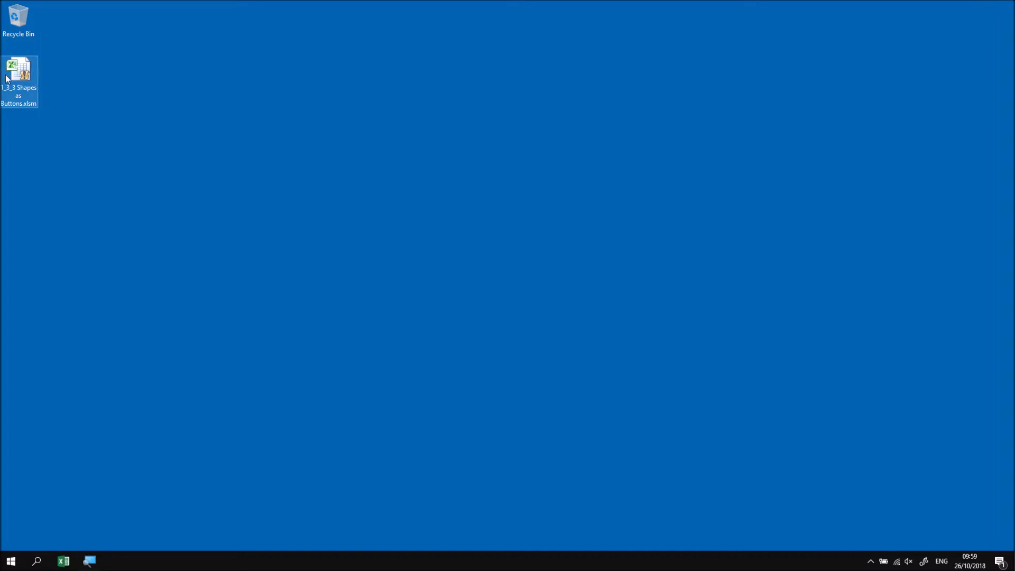
Open the Shapes as Buttons .xlsm workbook from the desktop and enable its macros
double_click(19, 69)
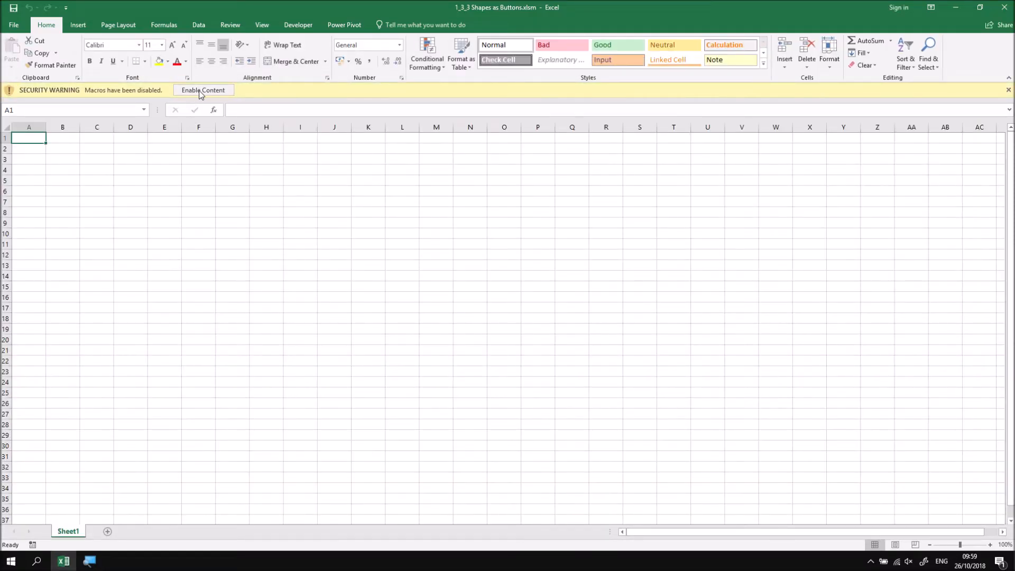
left_click(203, 90)
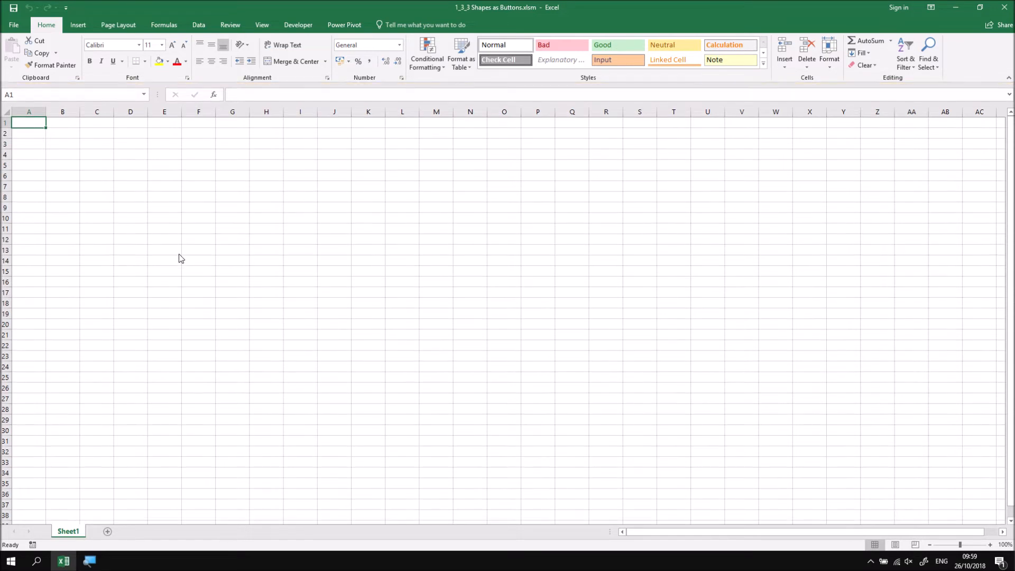
left_click(299, 25)
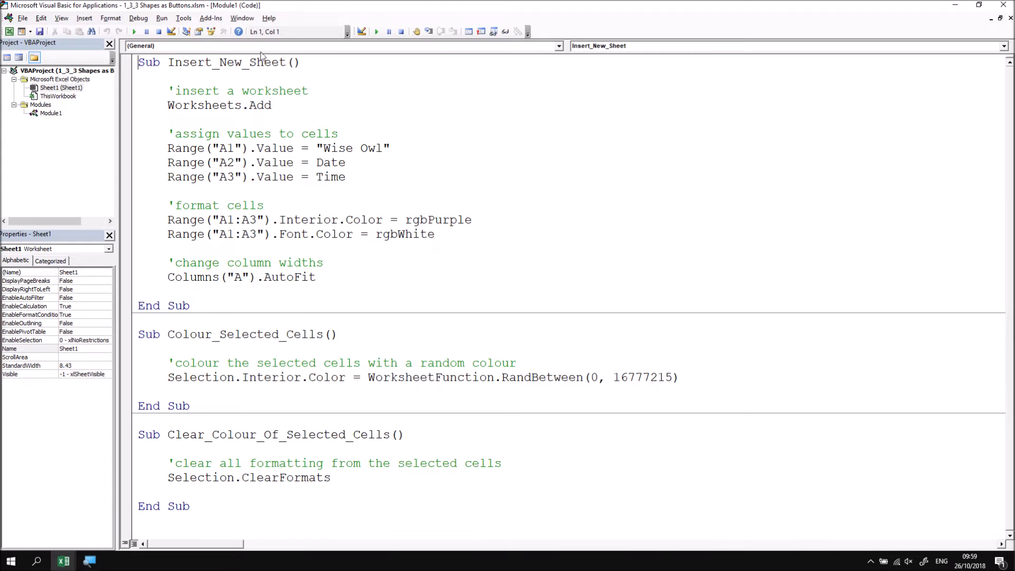
mouse_move(418, 117)
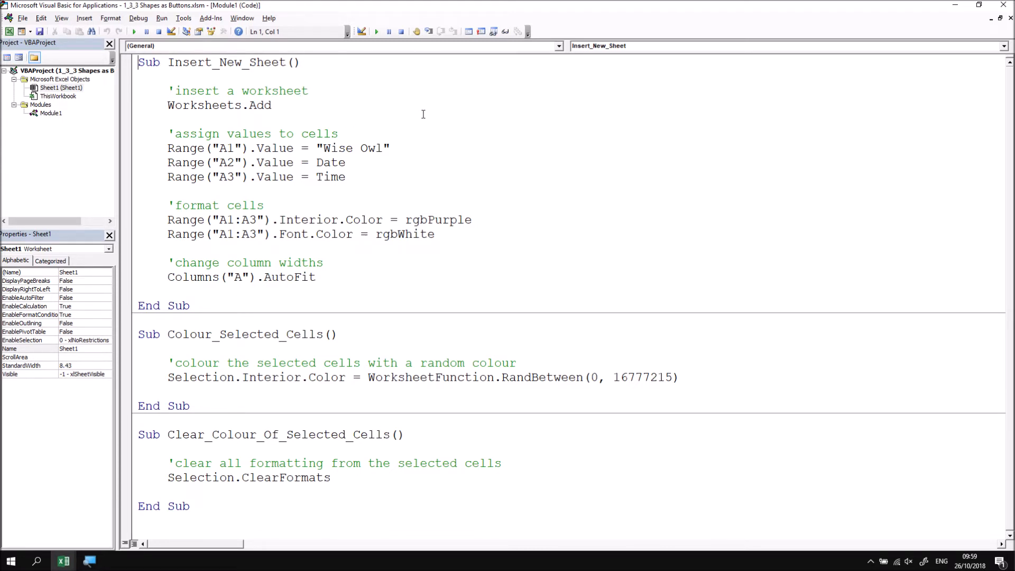
mouse_move(9, 31)
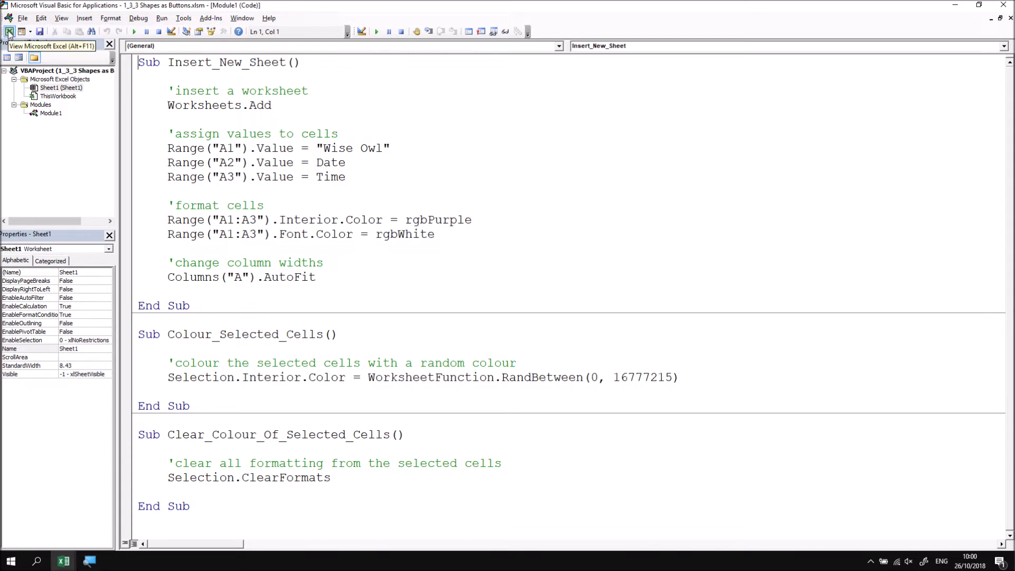
Return from the VBA editor to the blank Sheet1 and show the Insert ribbon
left_click(9, 31)
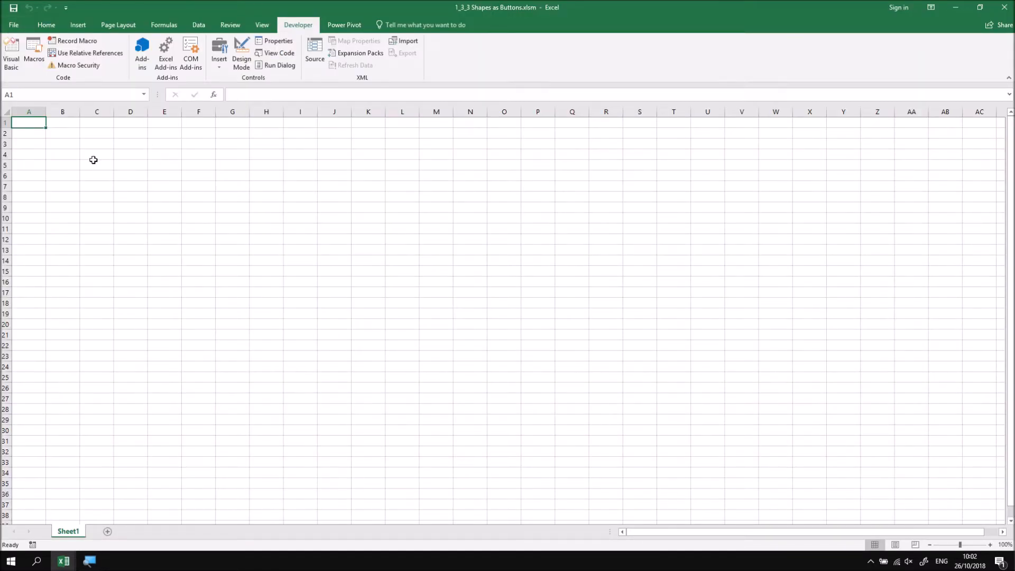
mouse_move(298, 25)
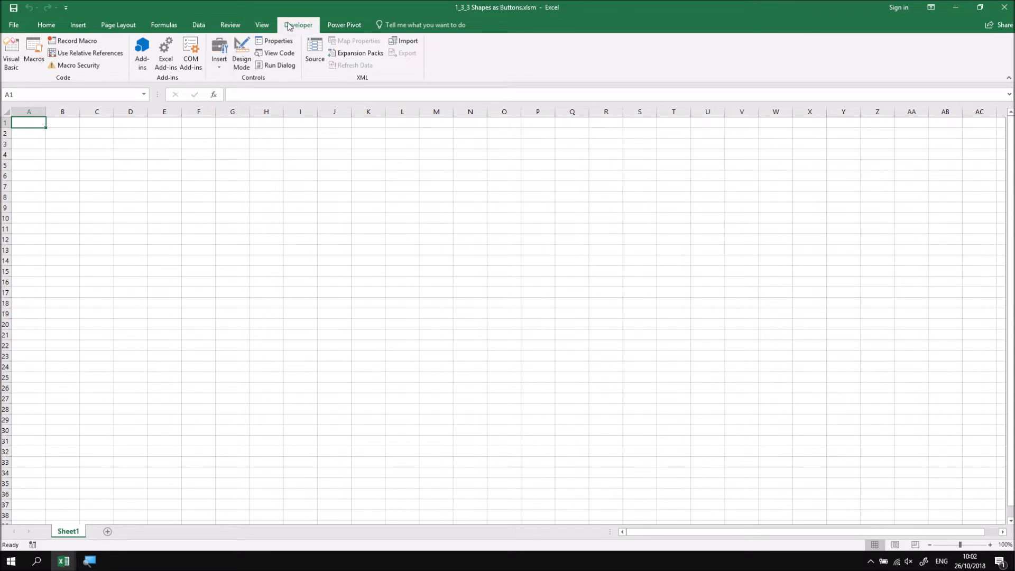
mouse_move(101, 17)
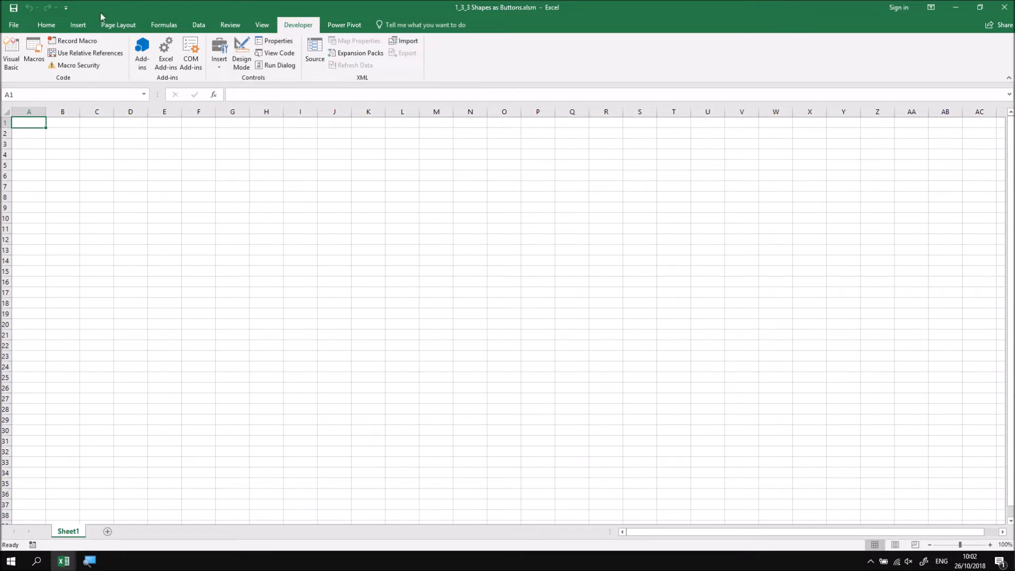
left_click(78, 25)
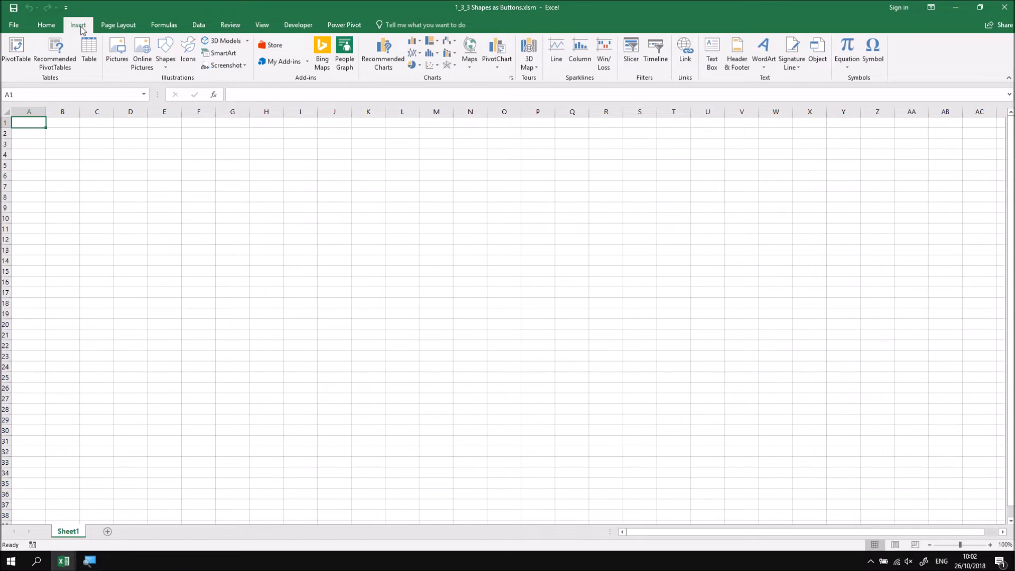
mouse_move(181, 85)
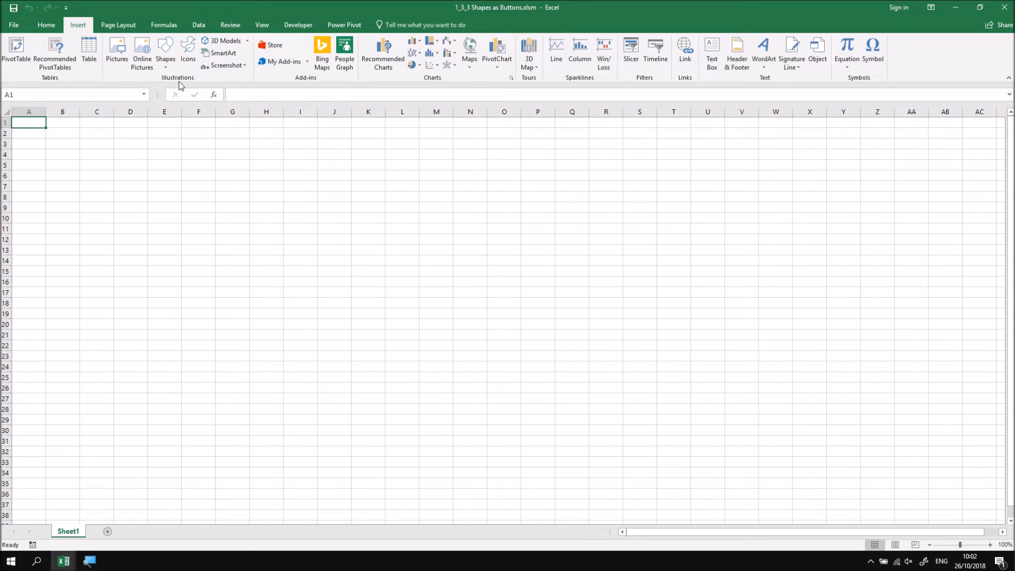
mouse_move(141, 53)
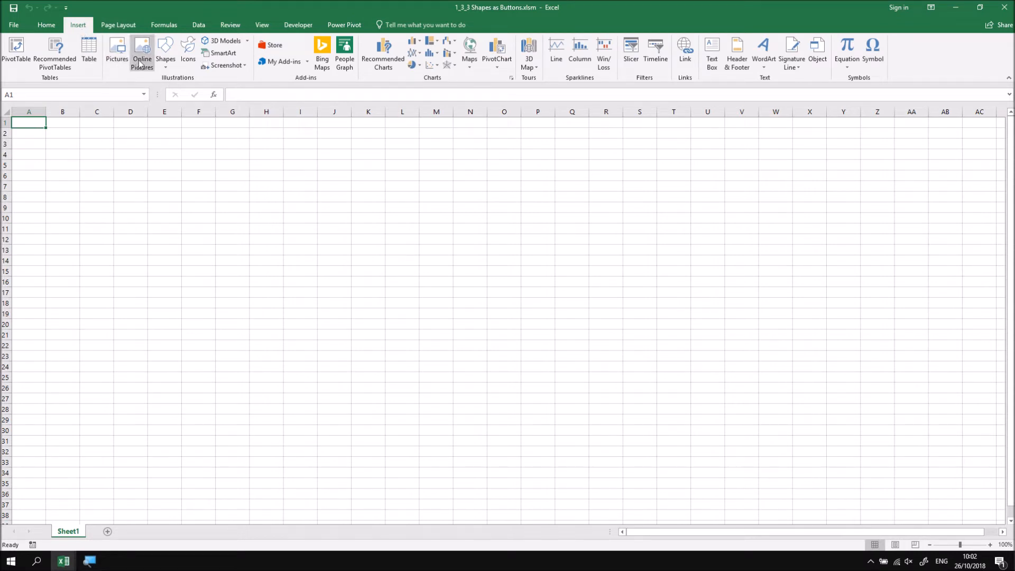
mouse_move(191, 83)
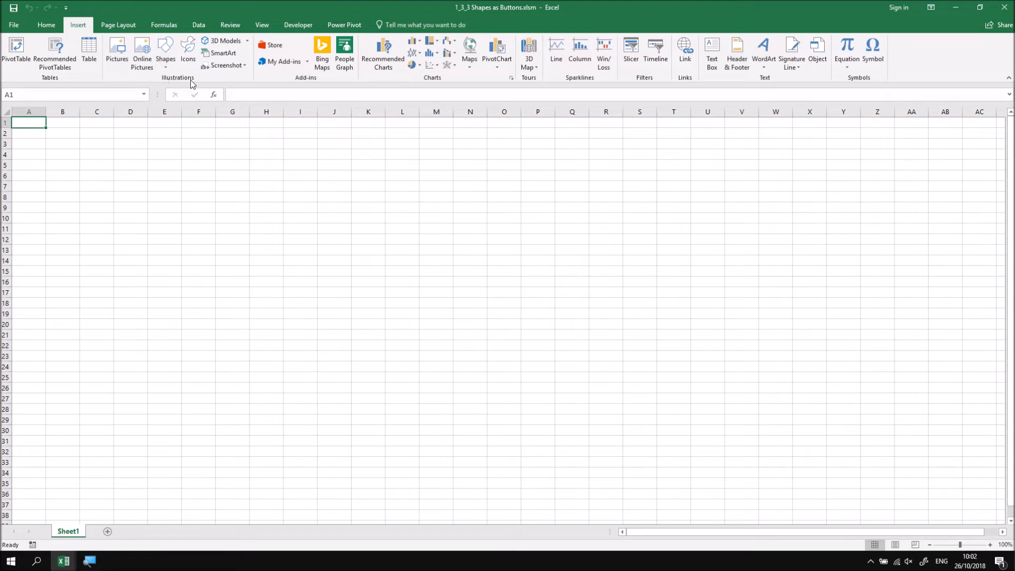
mouse_move(223, 41)
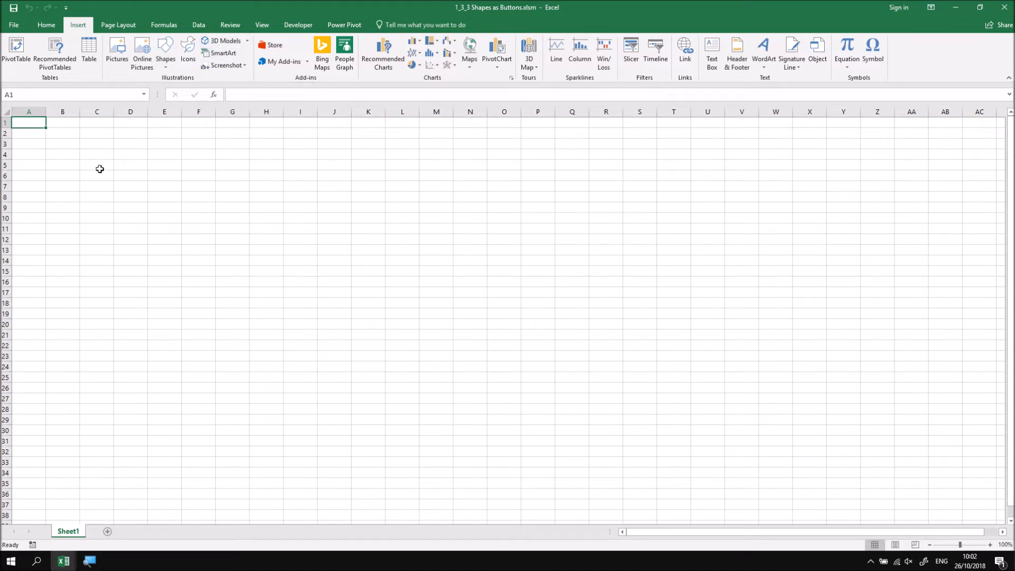
mouse_move(165, 52)
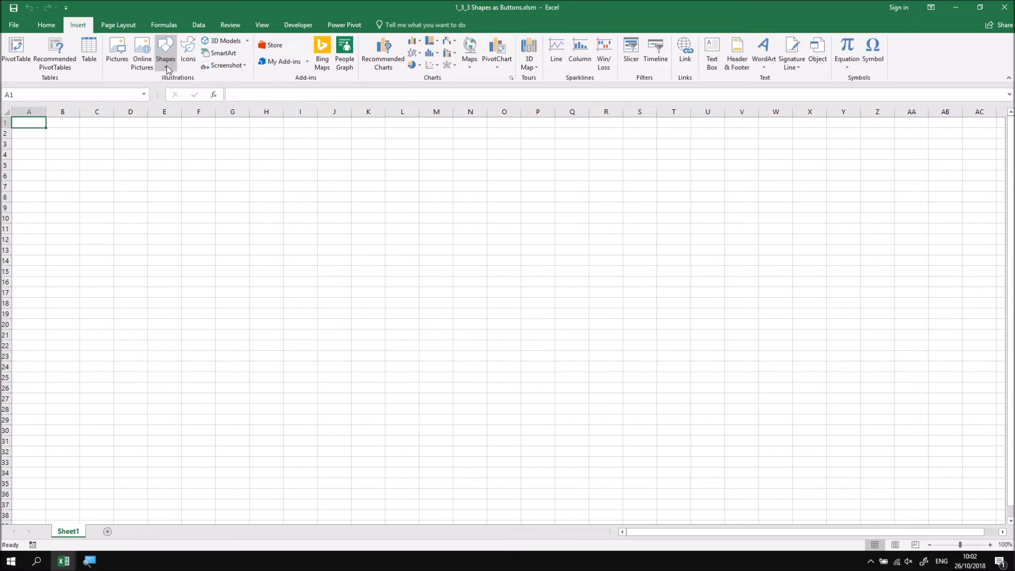
Draw a Rectangle: Rounded Corners shape over cells B2 to D5
left_click(165, 52)
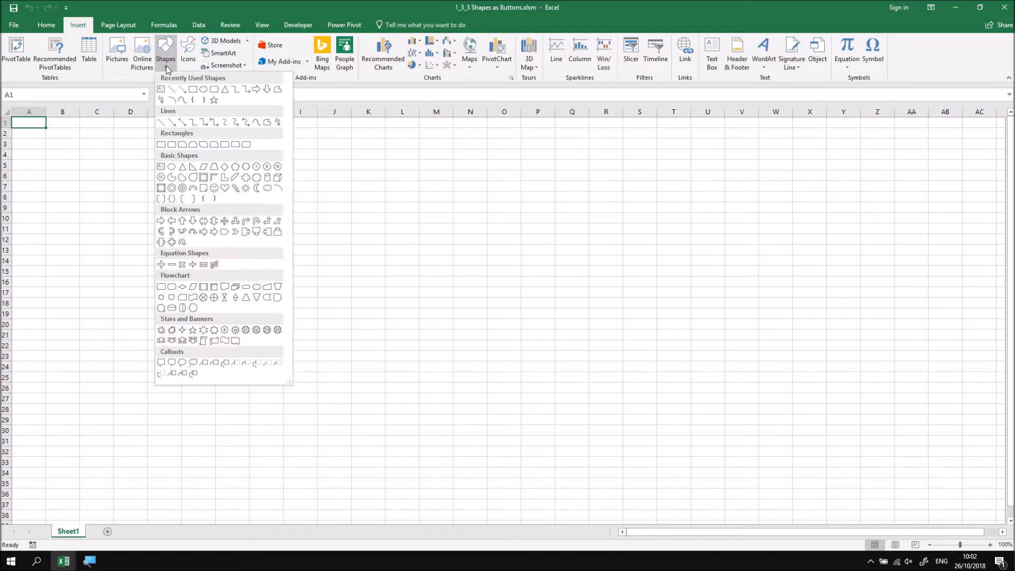
mouse_move(214, 90)
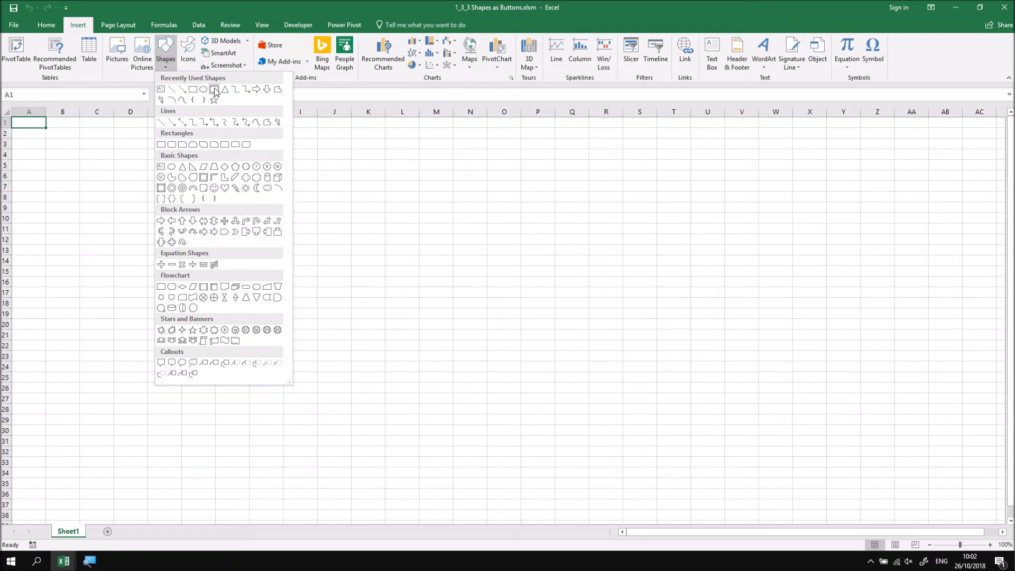
mouse_move(214, 89)
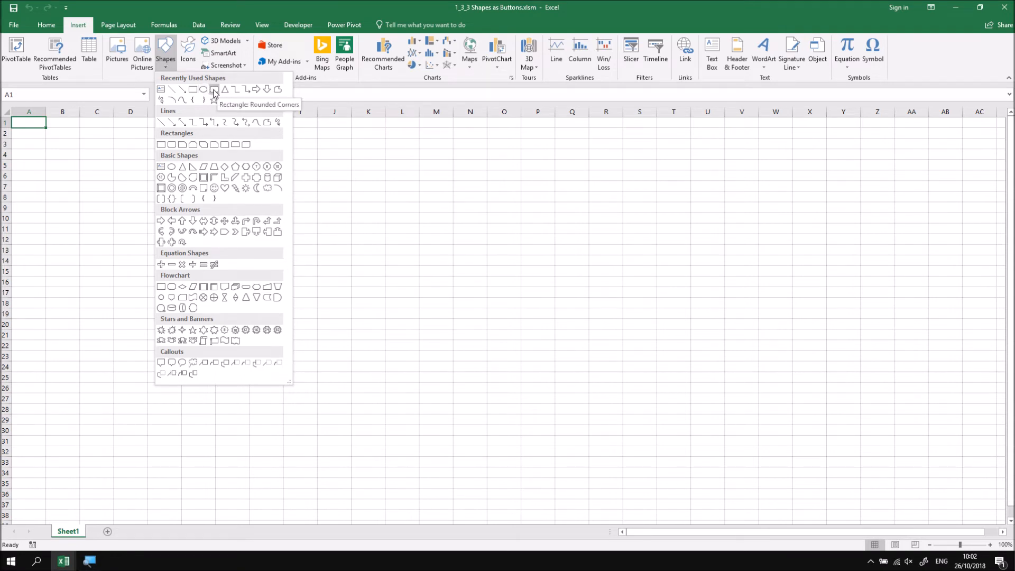
left_click(213, 89)
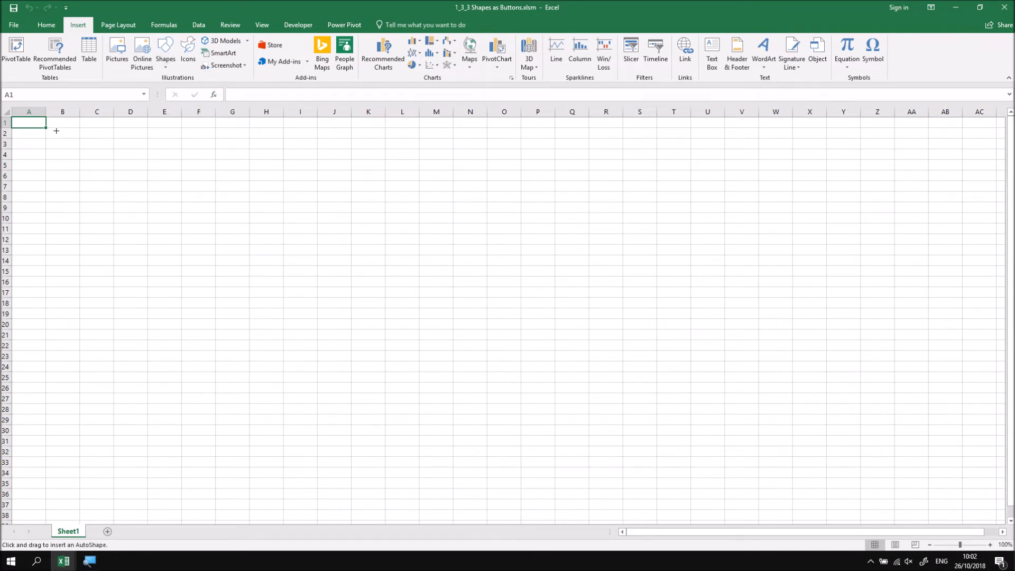
left_click_drag(55, 132, 130, 162)
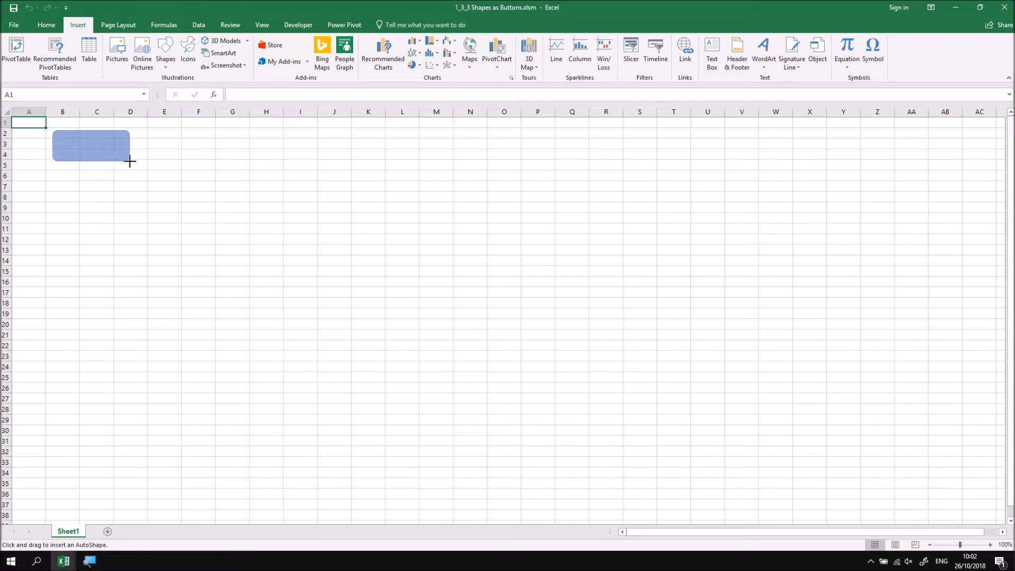
left_click_drag(55, 132, 135, 164)
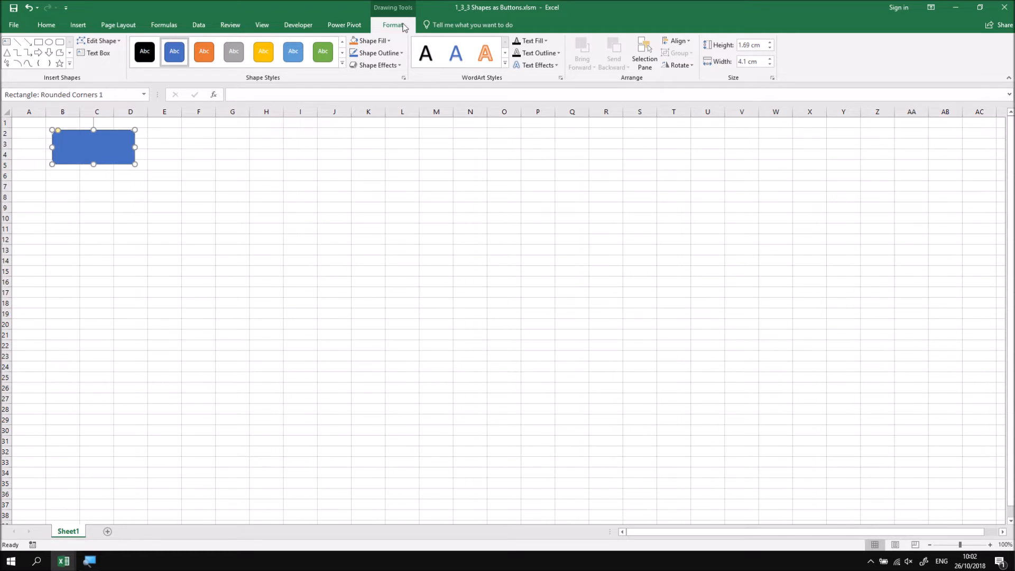
mouse_move(378, 65)
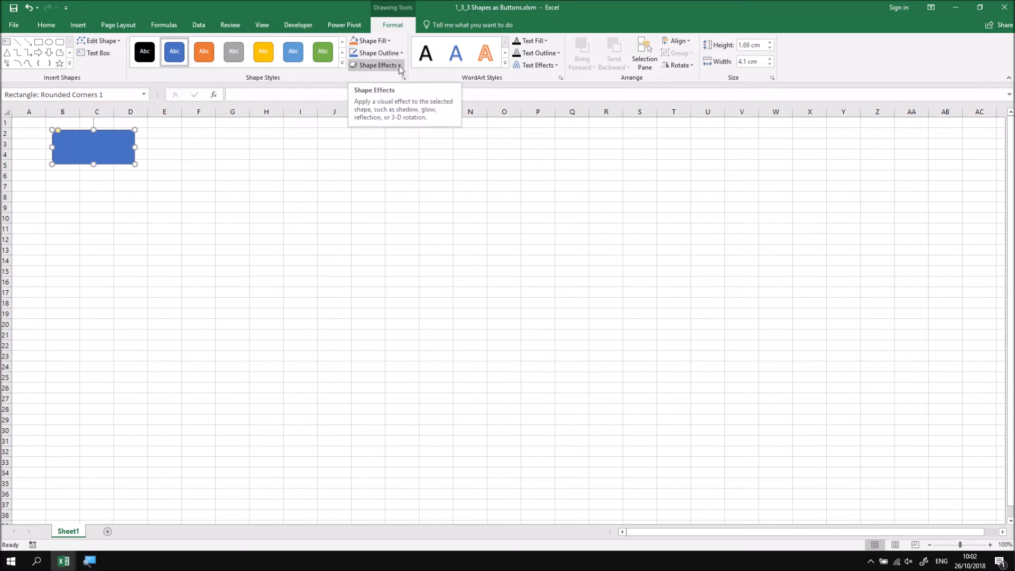
Show the preset 3-D options under Shape Effects for the rounded rectangle
left_click(378, 64)
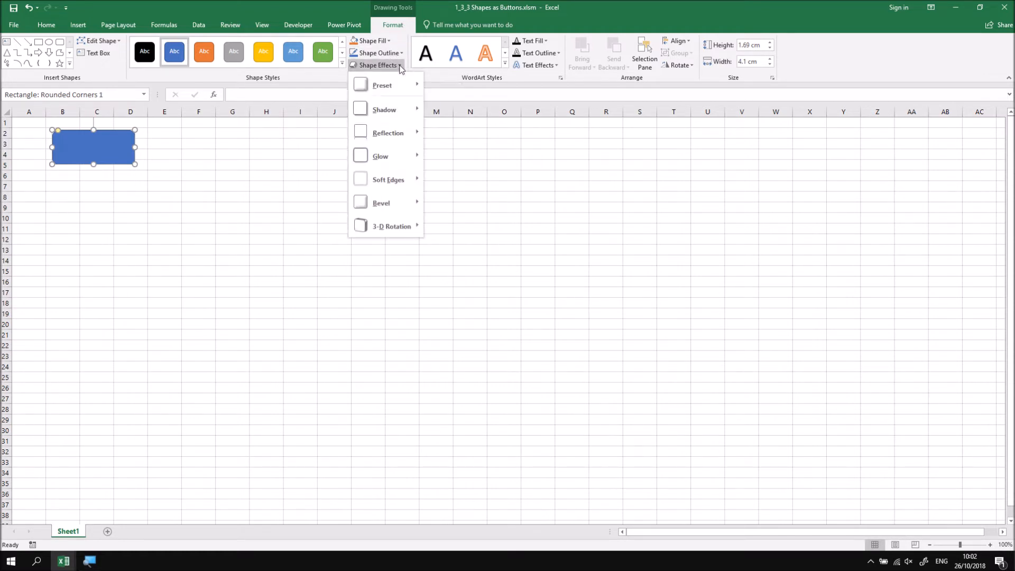
left_click(382, 85)
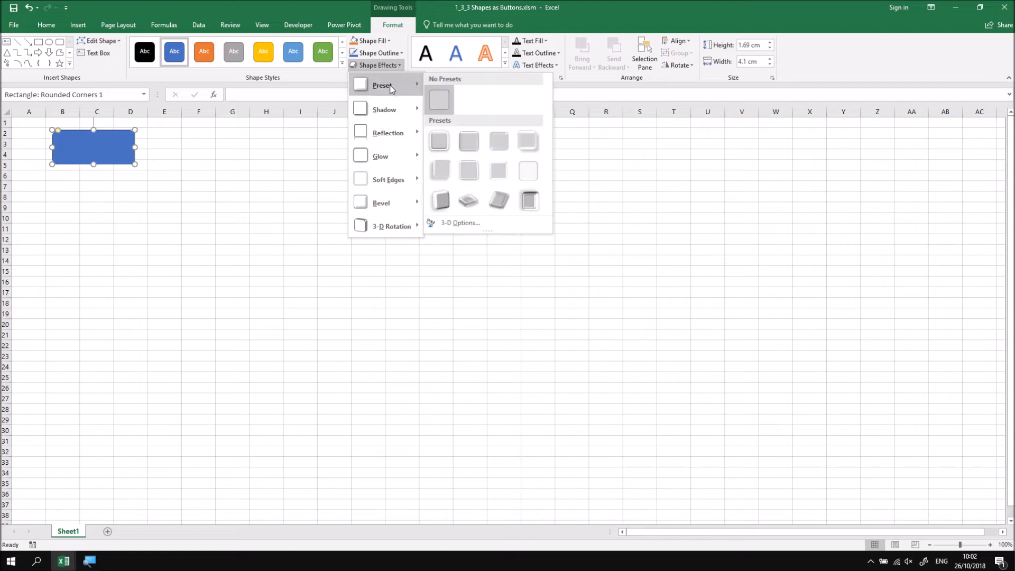
mouse_move(468, 141)
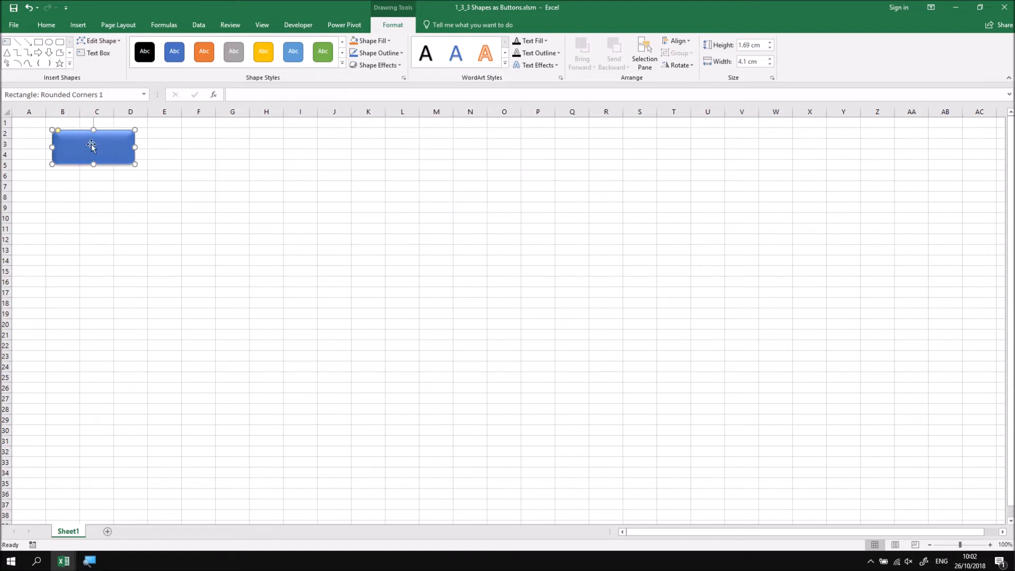
mouse_move(95, 153)
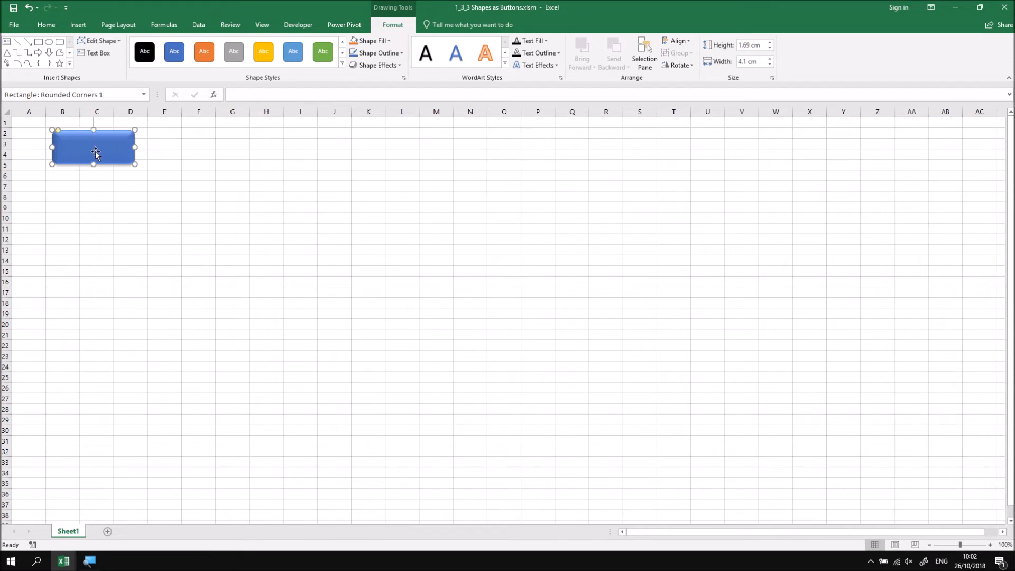
mouse_move(78, 188)
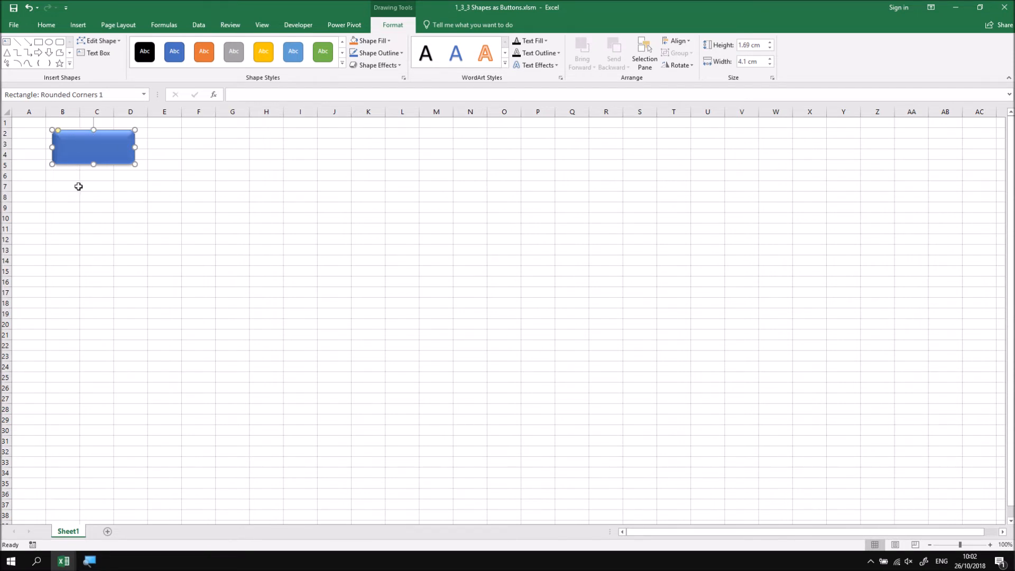
mouse_move(81, 179)
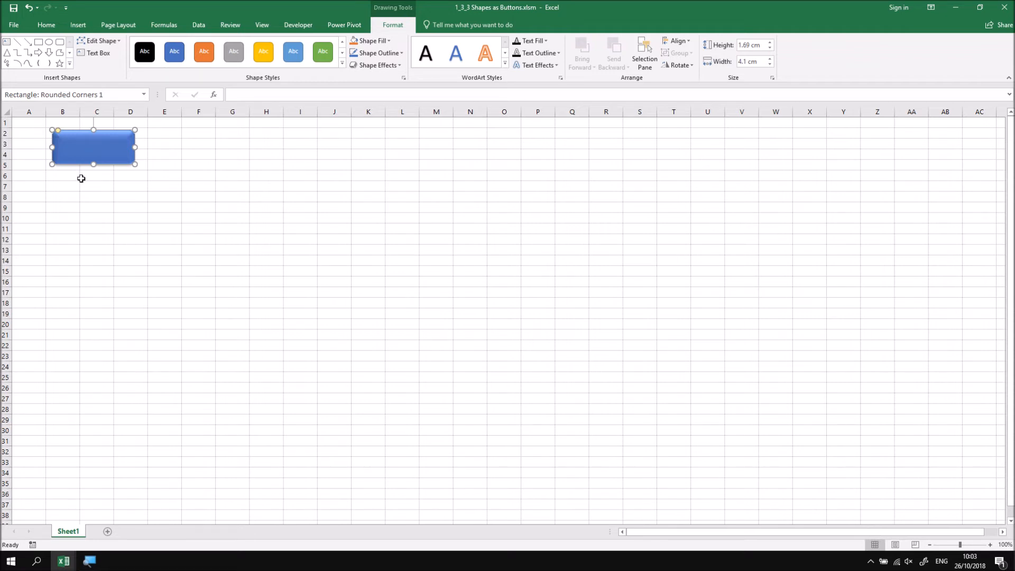
Type 'Insert New Sheet' on the button, centre it, and deselect
type("Insert New Sheet")
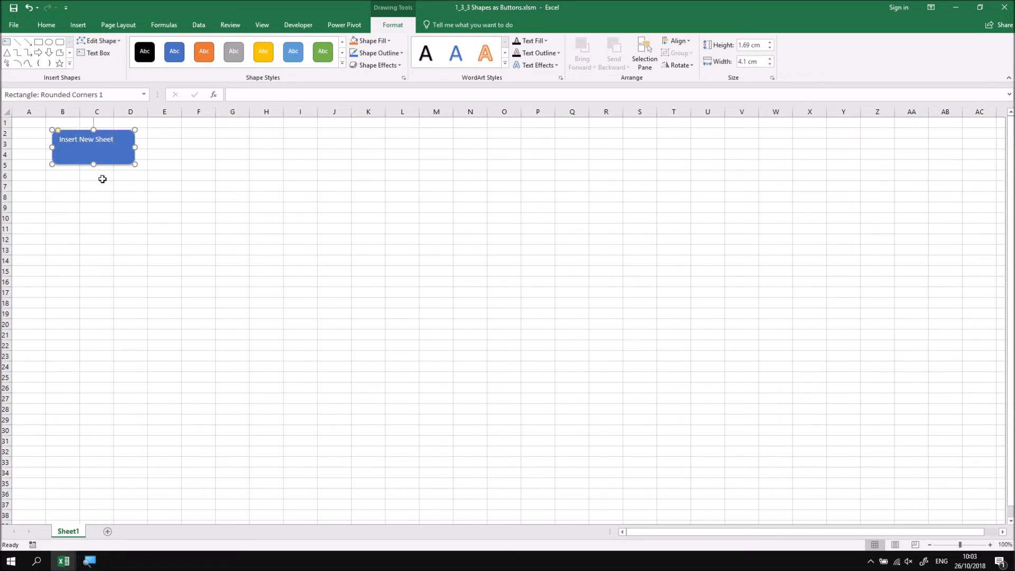
mouse_move(196, 97)
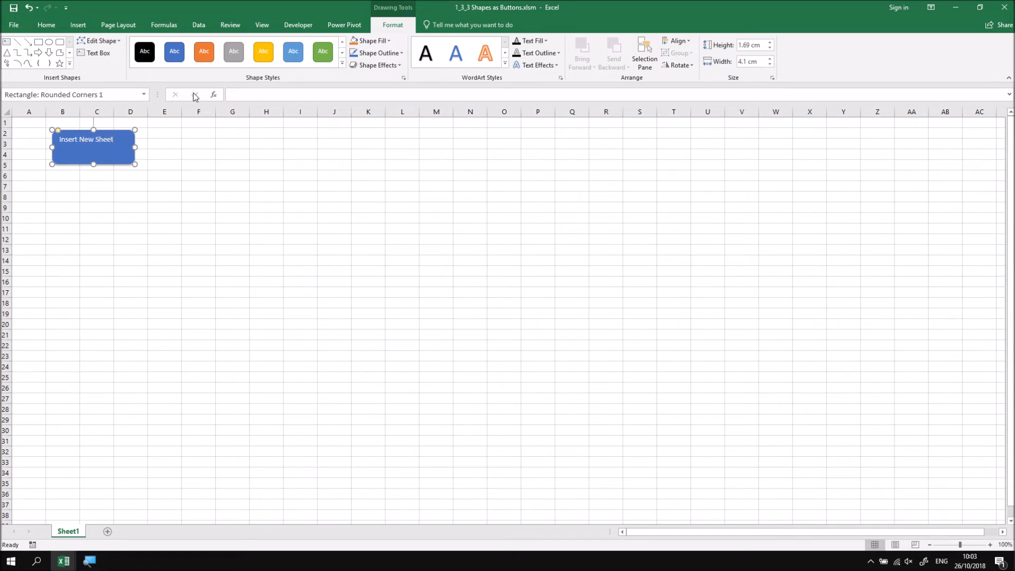
left_click(46, 25)
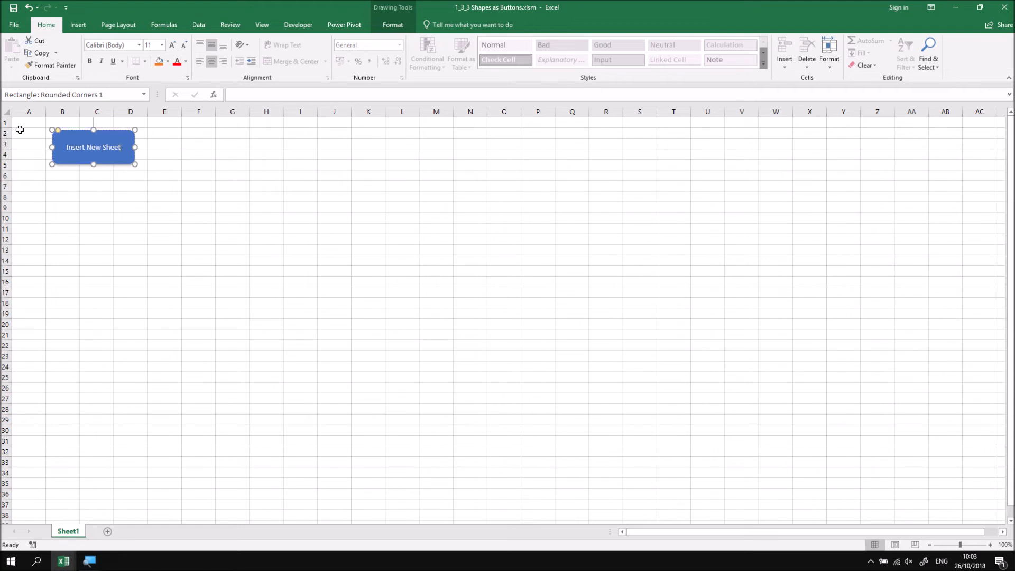
left_click(28, 122)
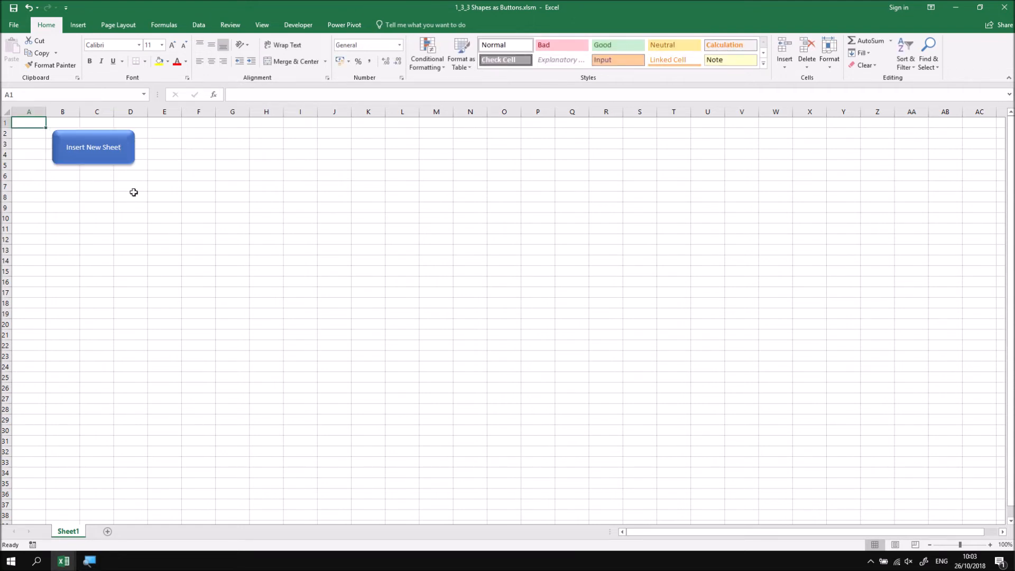
mouse_move(108, 188)
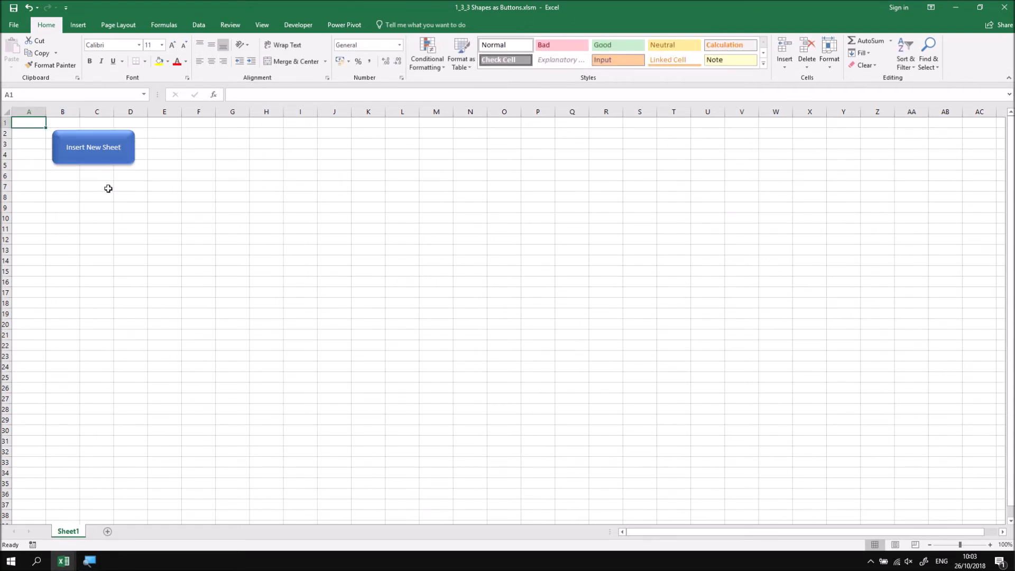
mouse_move(94, 212)
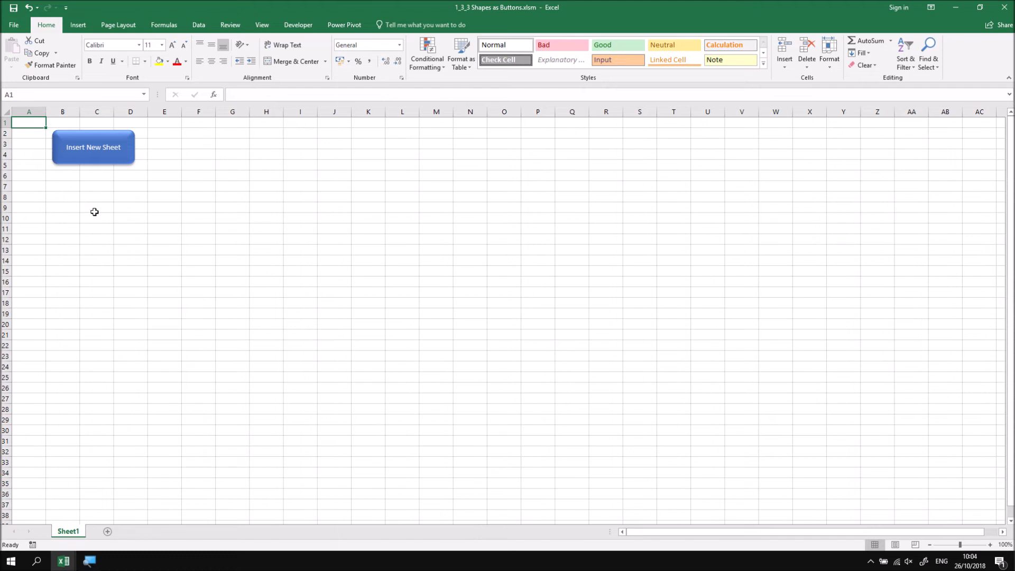
mouse_move(62, 160)
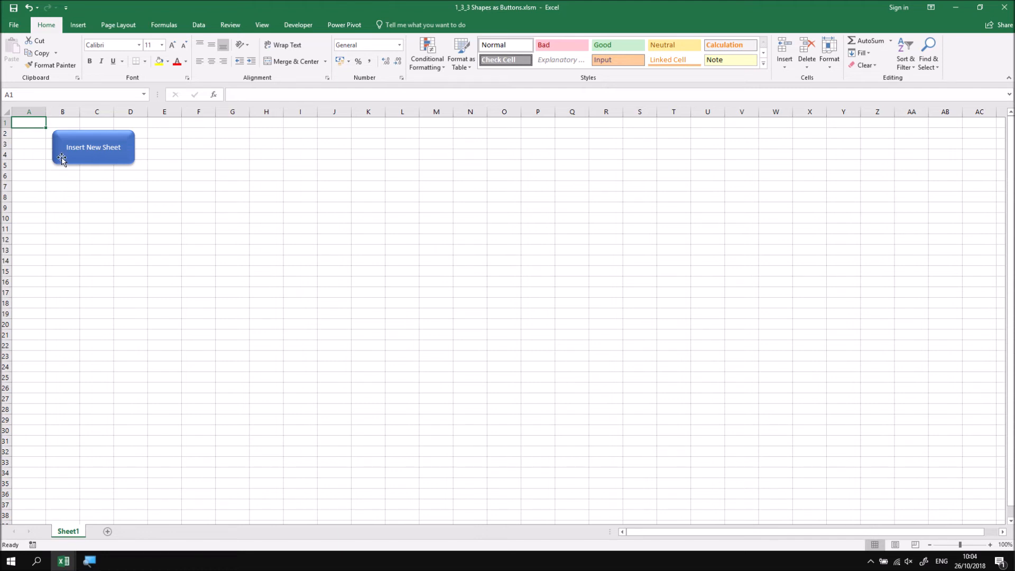
Assign the Insert_New_Sheet macro to the rounded rectangle via its shortcut menu
right_click(93, 147)
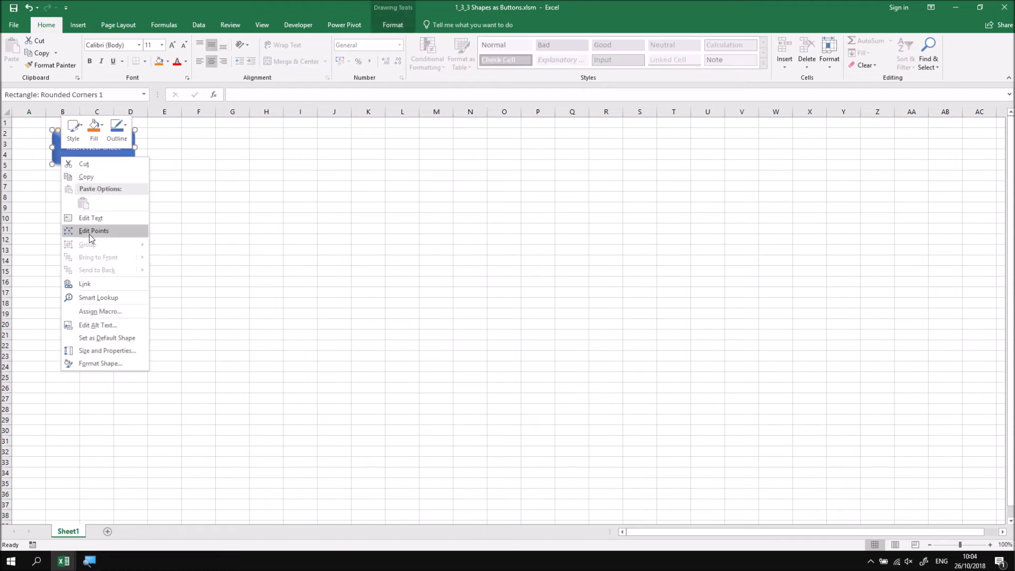
mouse_move(104, 311)
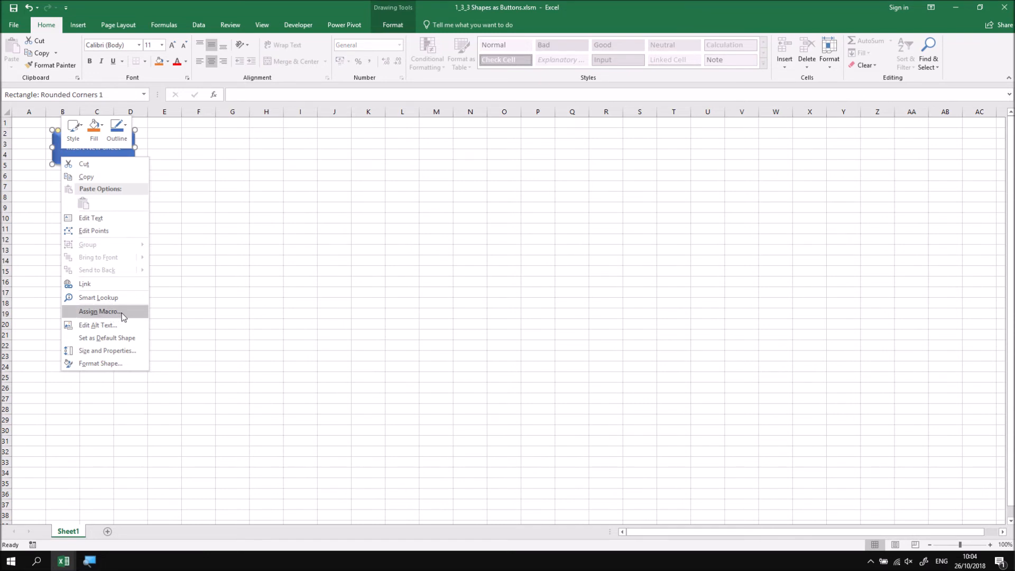
left_click(98, 311)
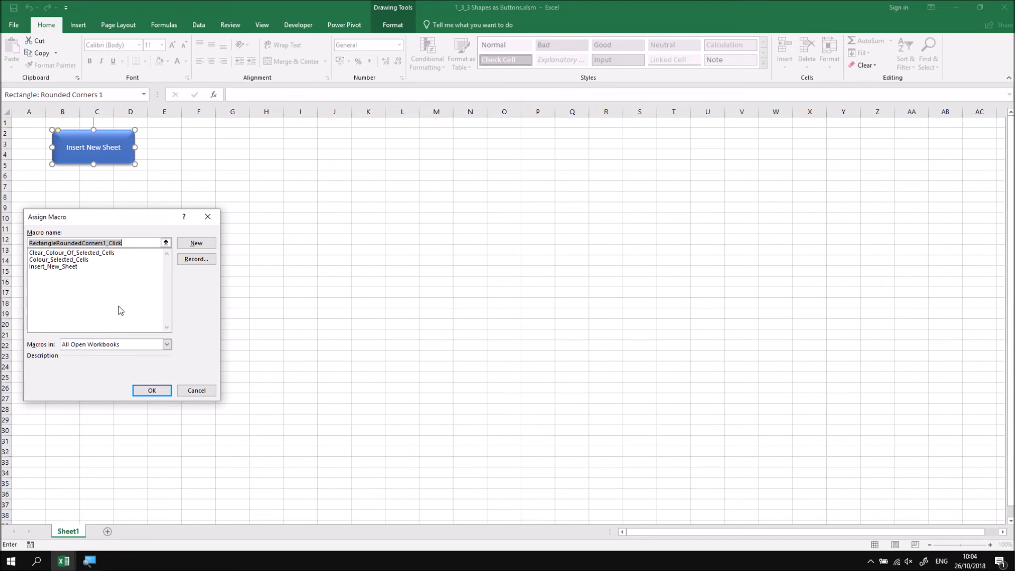
mouse_move(58, 284)
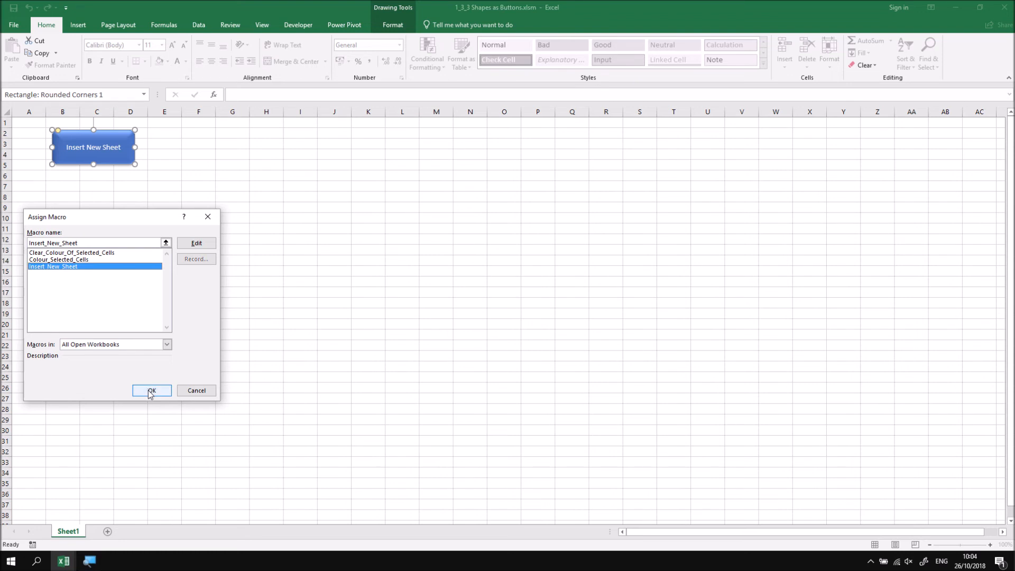
left_click(152, 390)
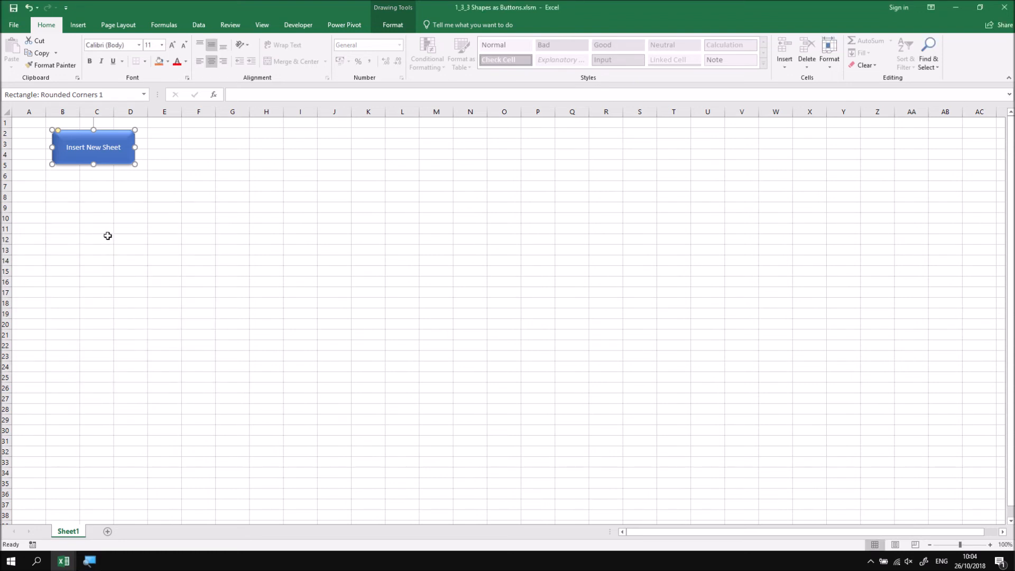
Click the Insert New Sheet button to create Sheet2, then return to Sheet1
left_click(29, 122)
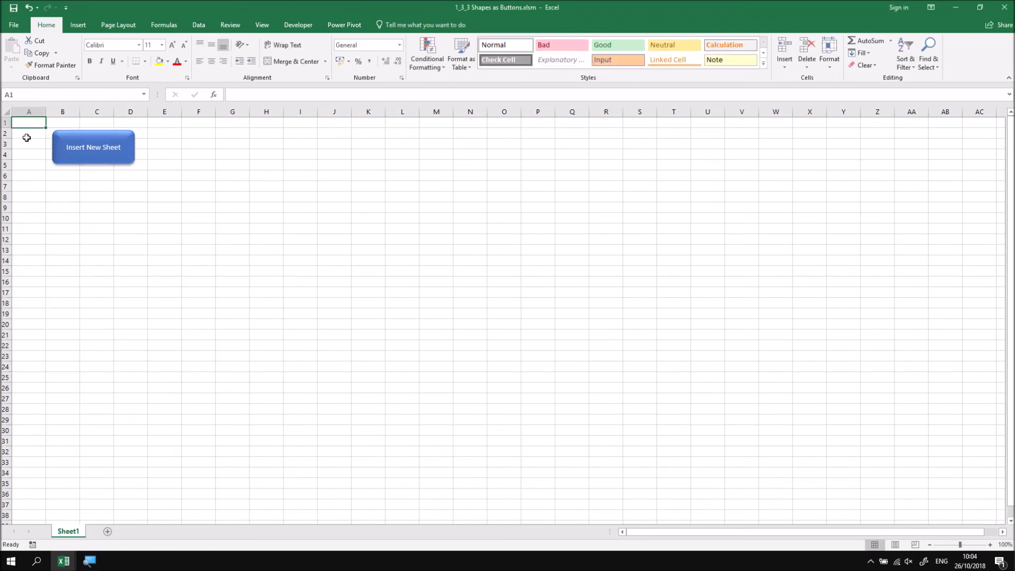
mouse_move(132, 223)
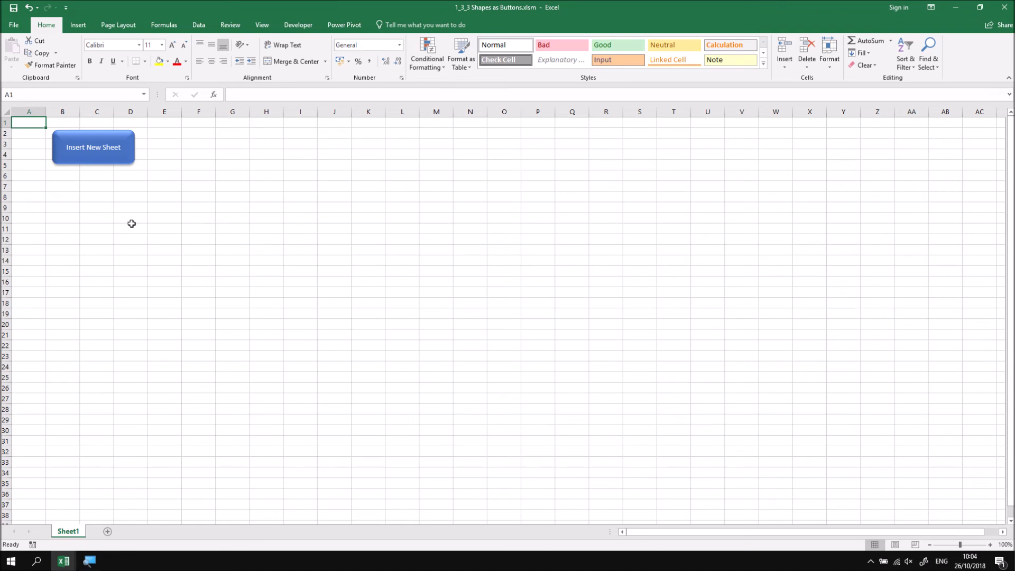
mouse_move(90, 160)
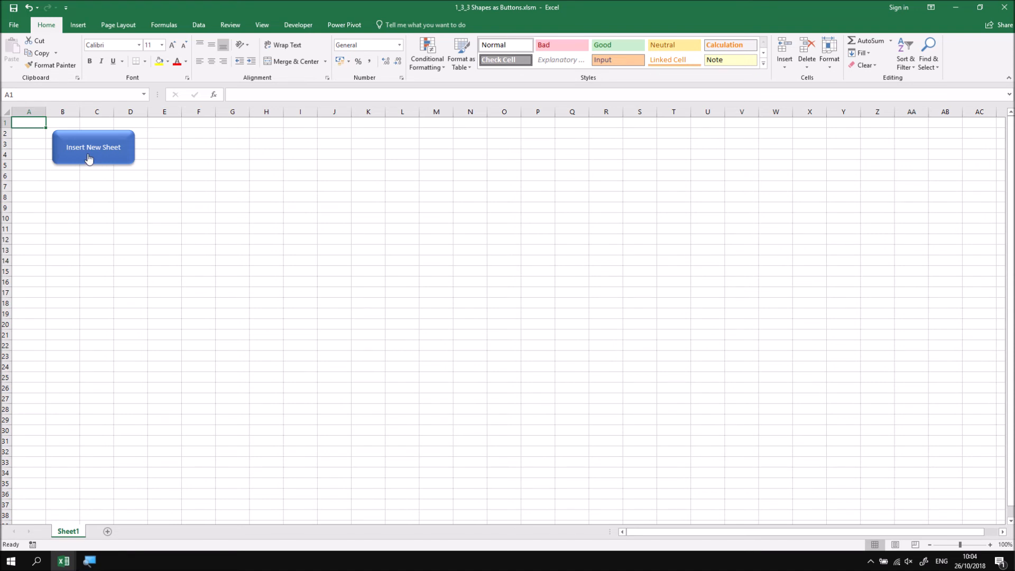
left_click(92, 147)
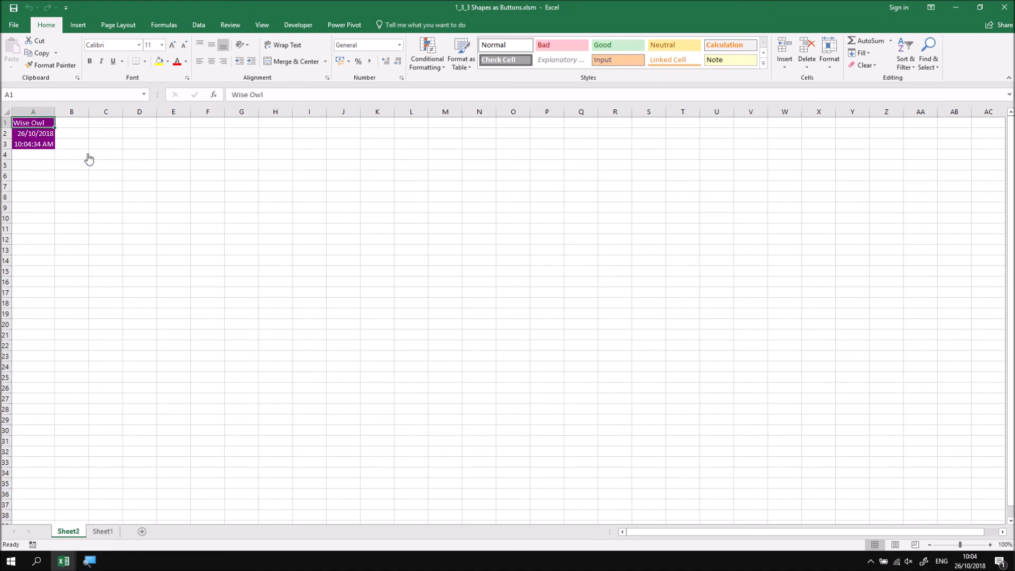
mouse_move(108, 487)
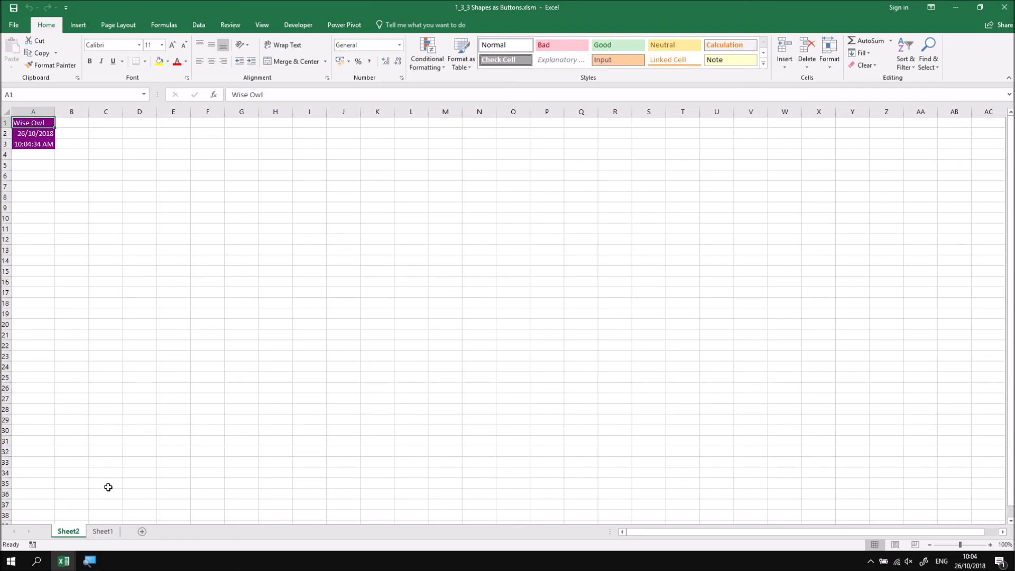
left_click(102, 531)
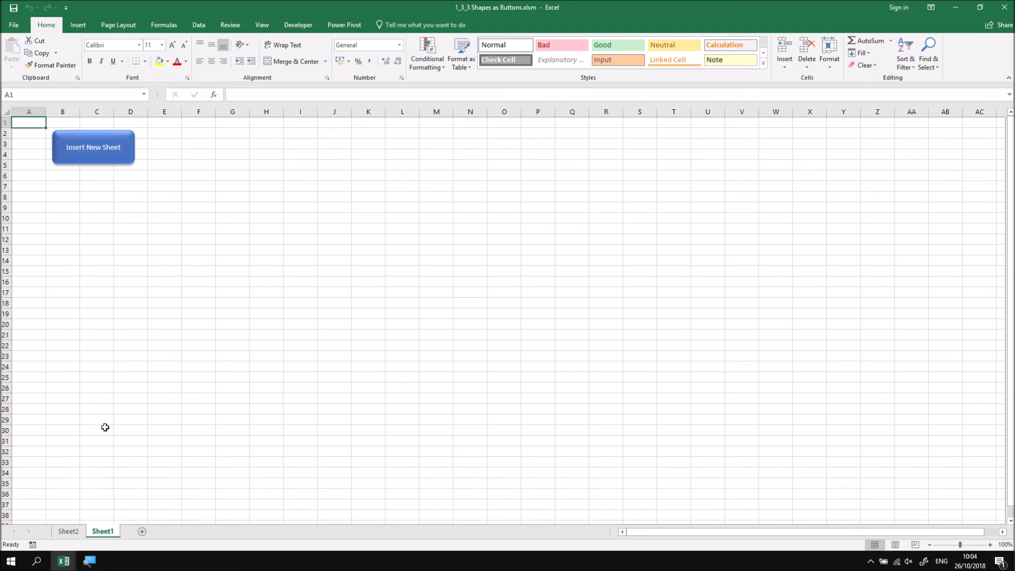
mouse_move(59, 194)
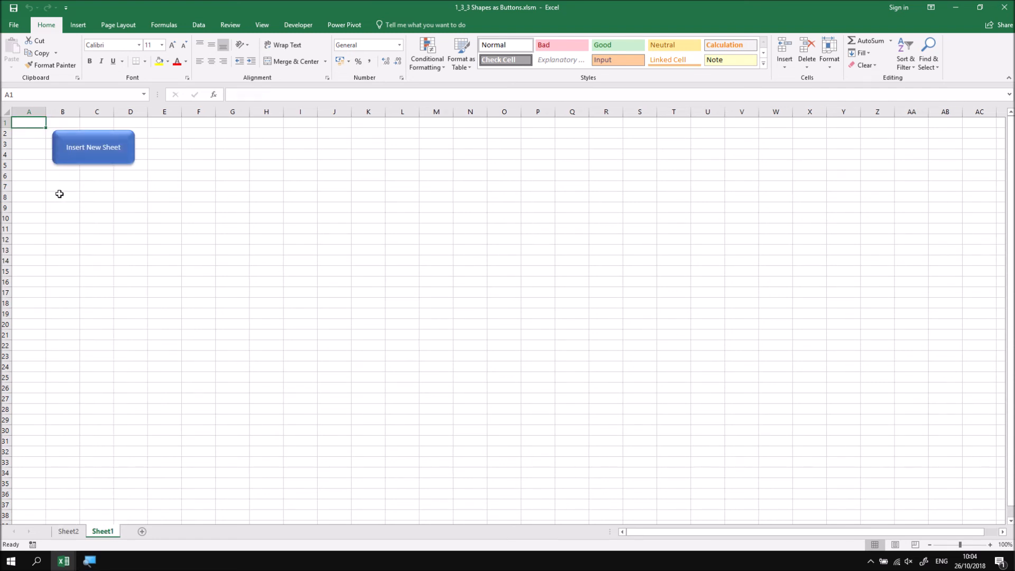
mouse_move(60, 152)
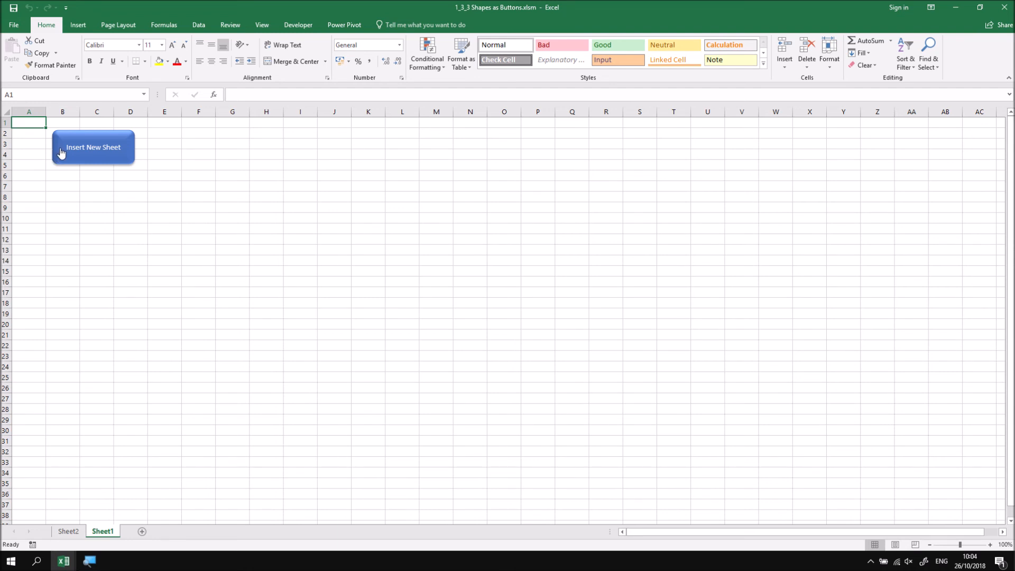
right_click(93, 147)
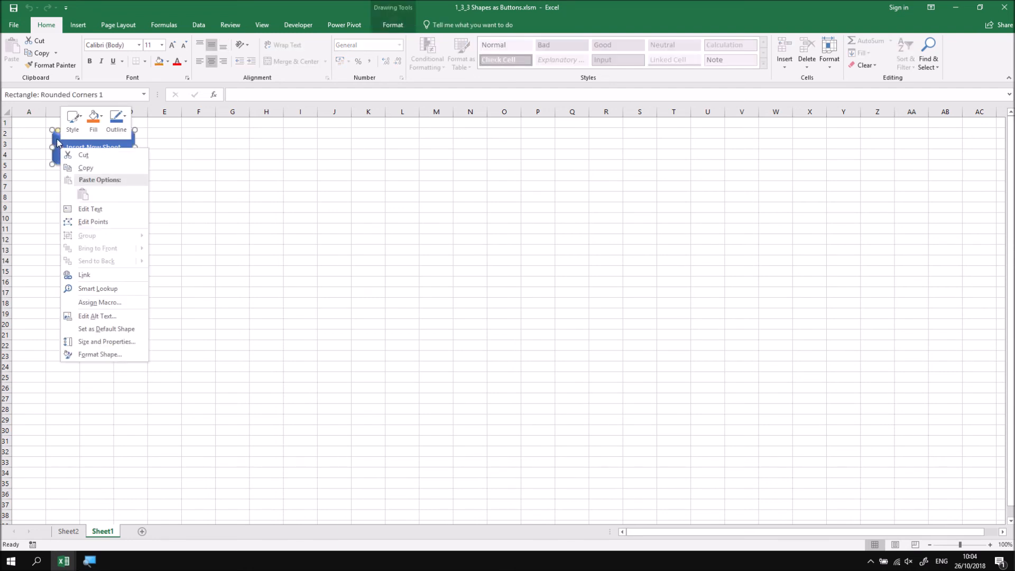
mouse_move(116, 117)
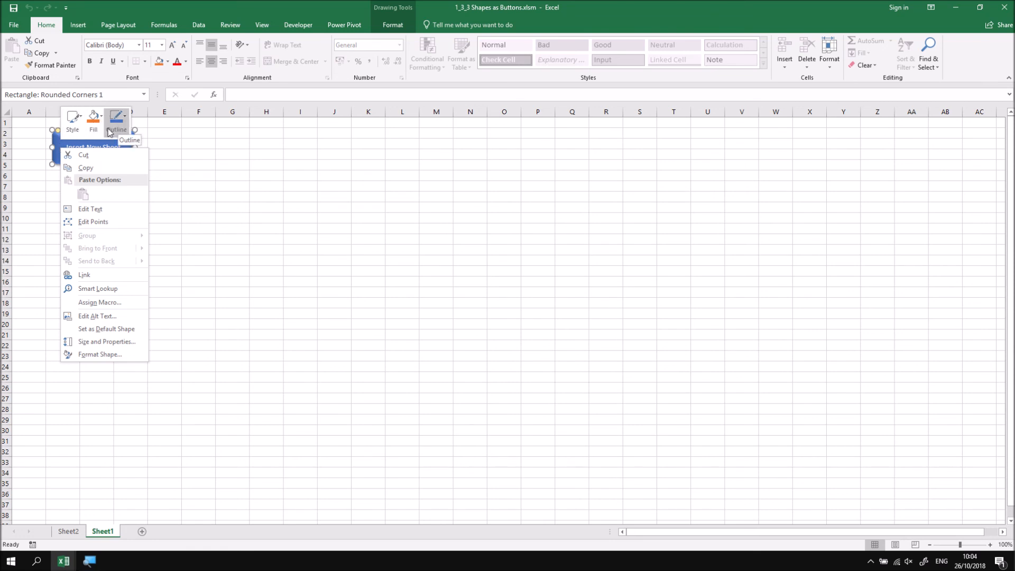
mouse_move(97, 318)
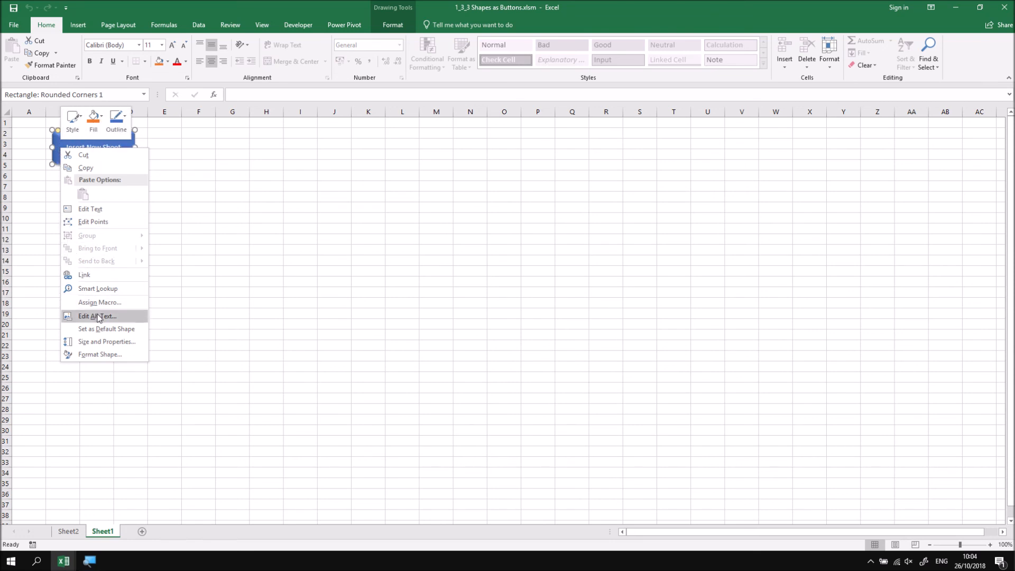
mouse_move(106, 303)
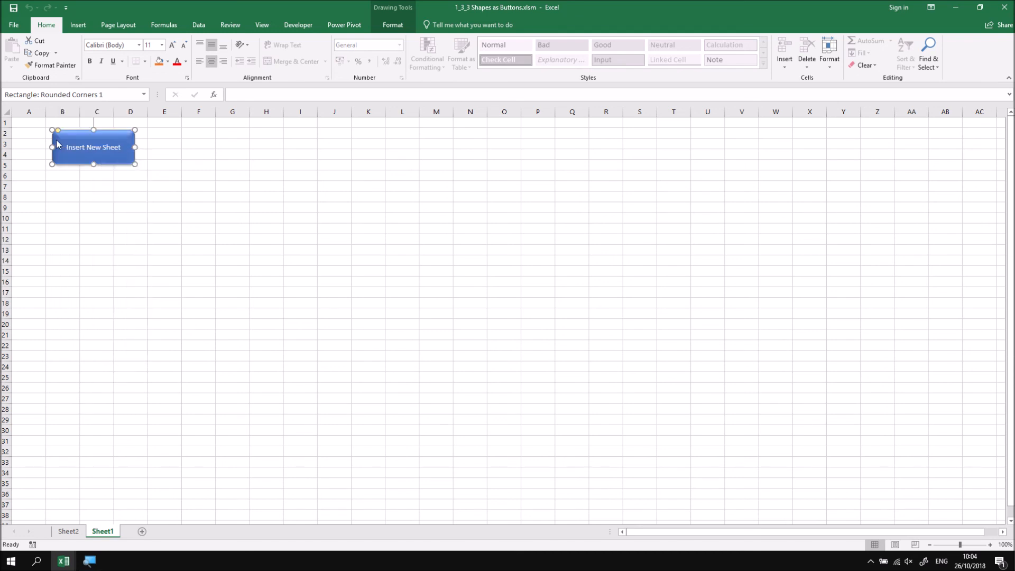
left_click(393, 25)
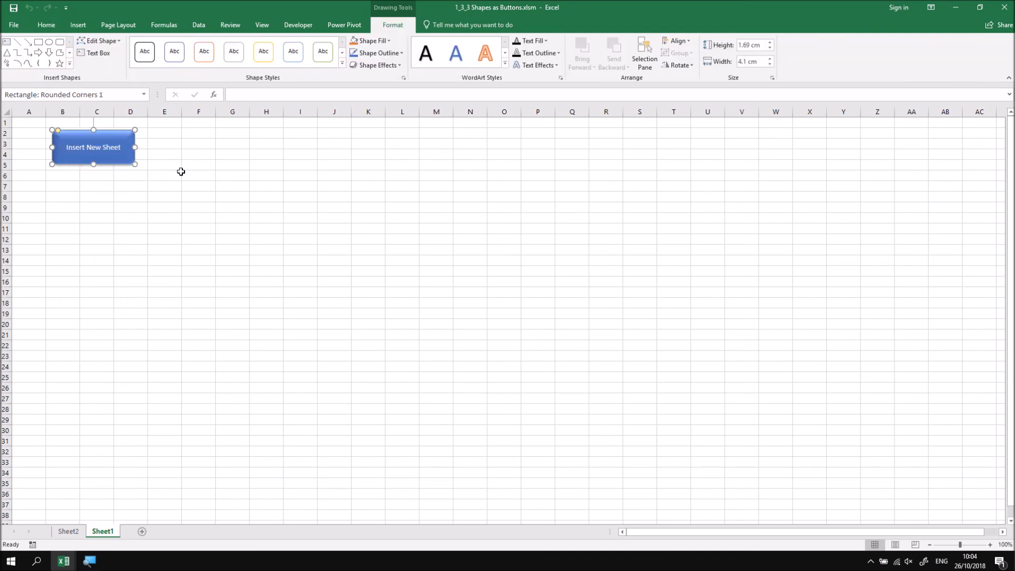
mouse_move(155, 216)
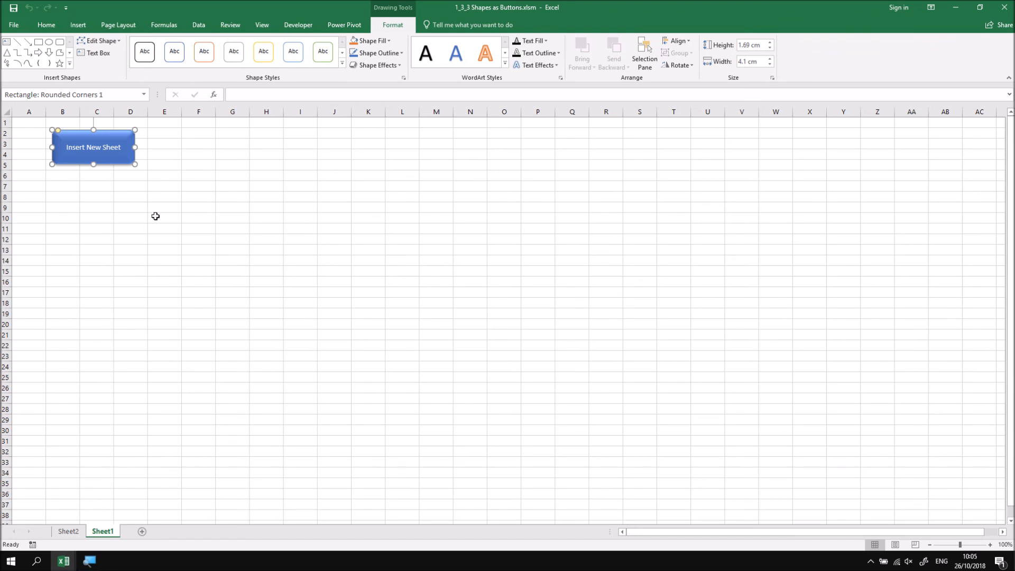
mouse_move(25, 124)
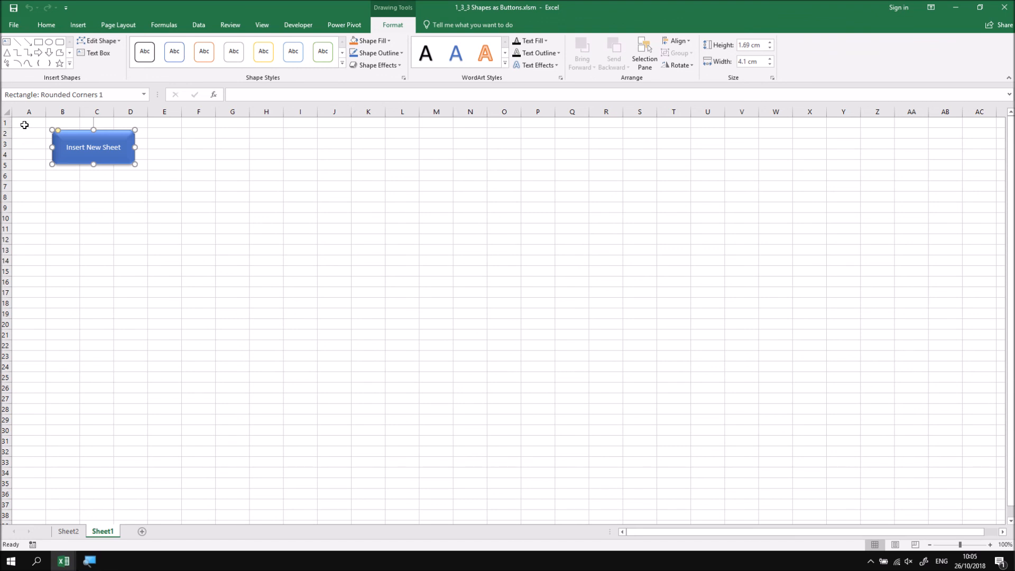
left_click(28, 122)
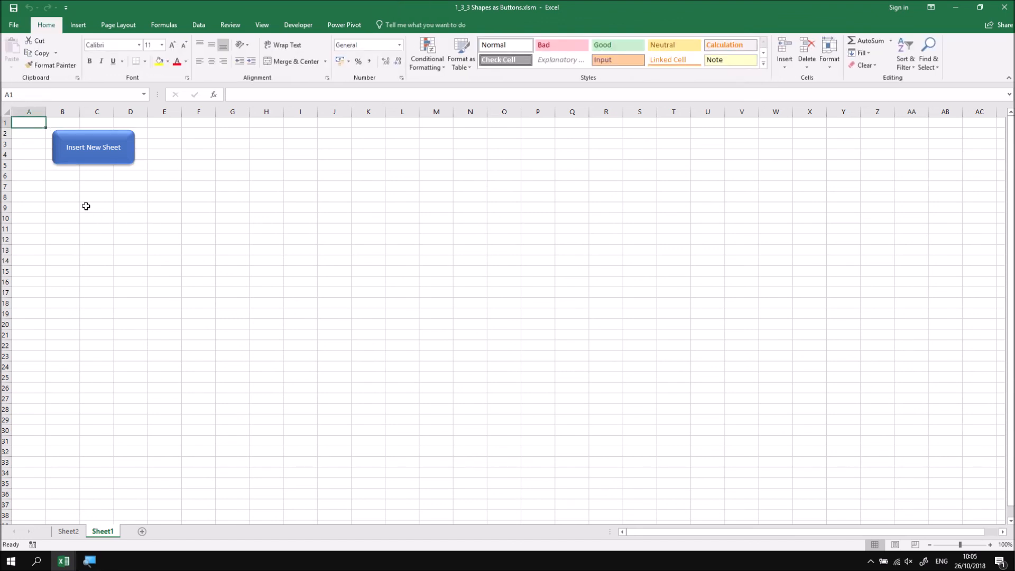